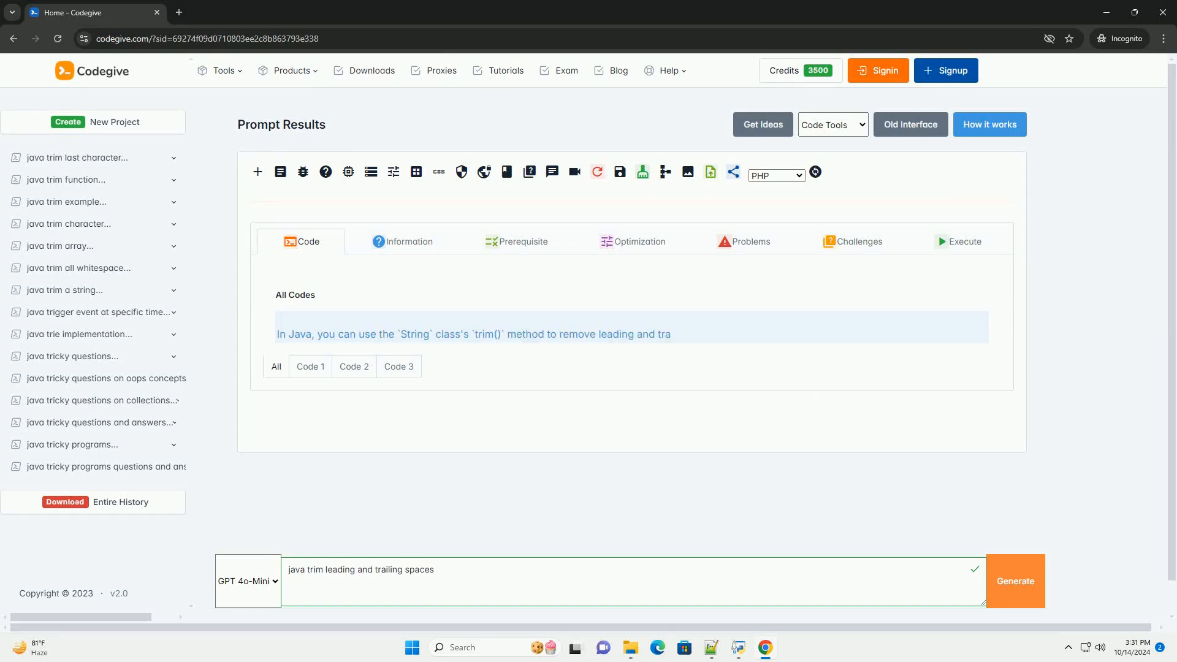
pyautogui.scroll(3)
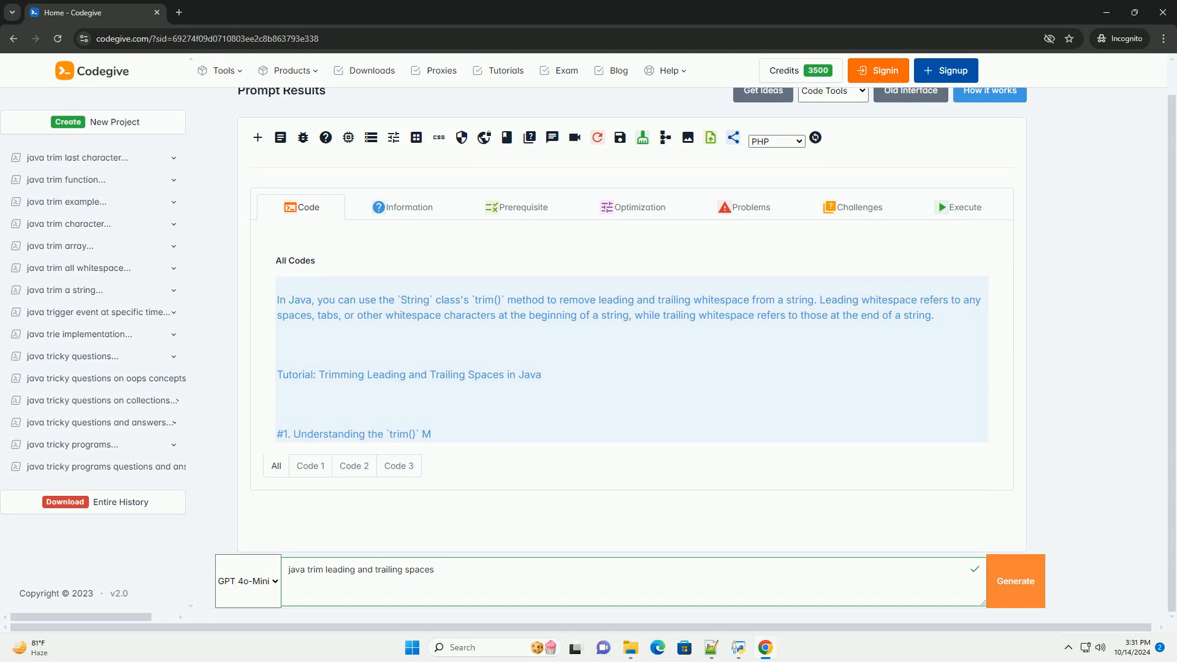
pyautogui.scroll(-3)
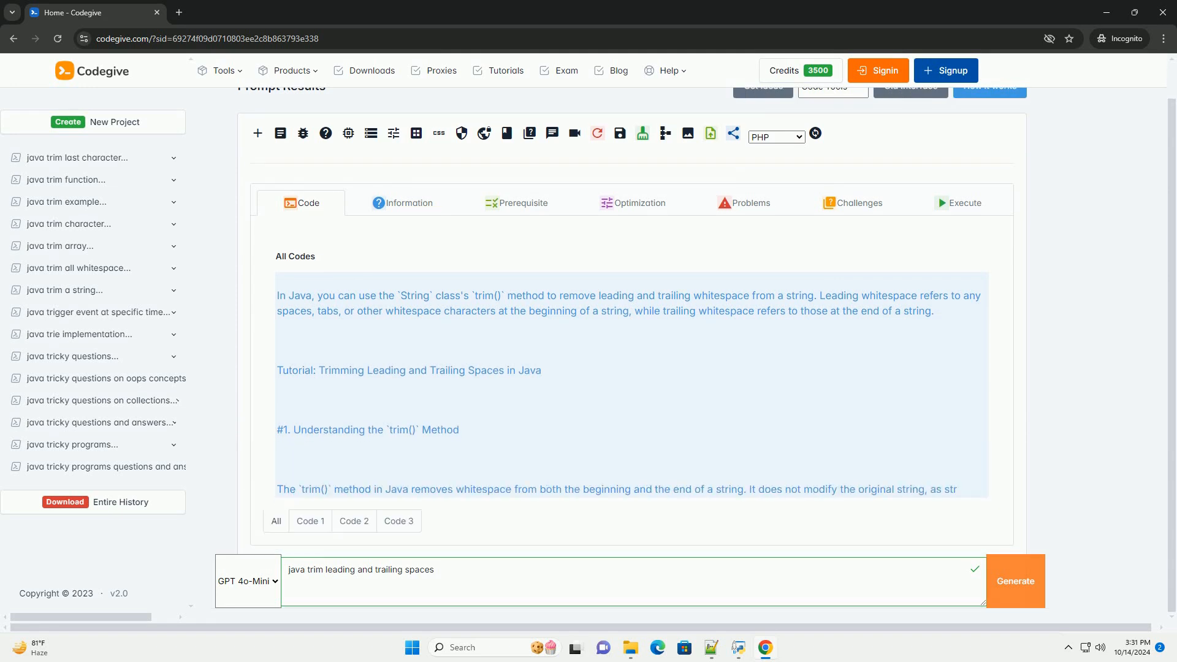
pyautogui.scroll(-3)
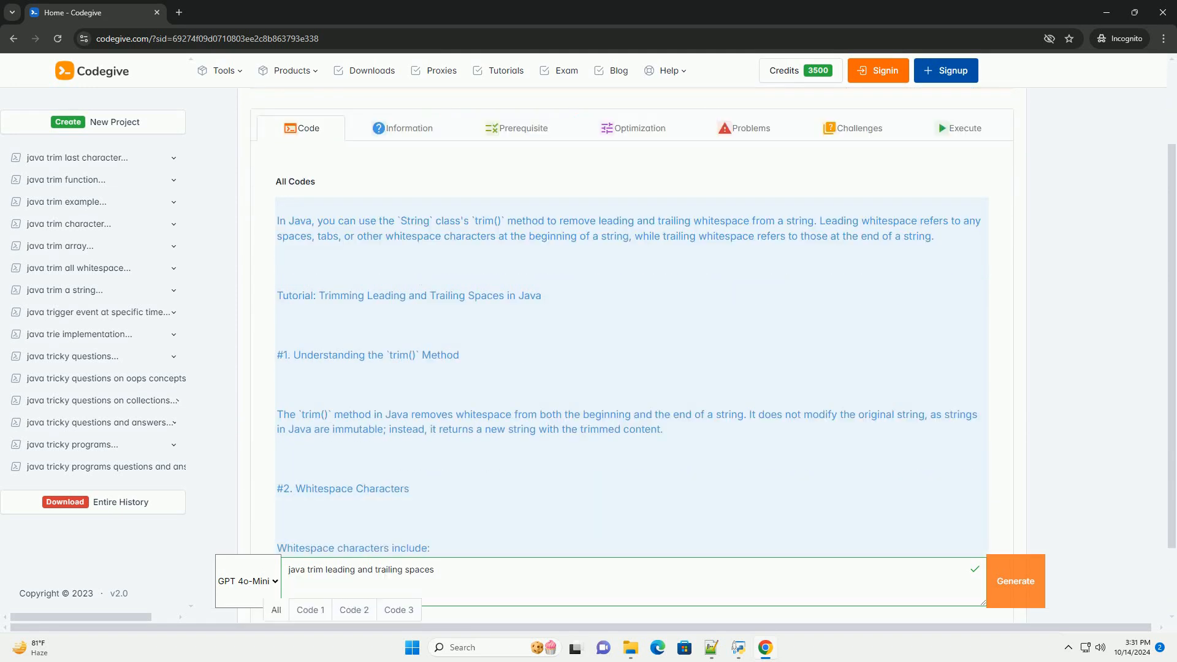
pyautogui.scroll(-3)
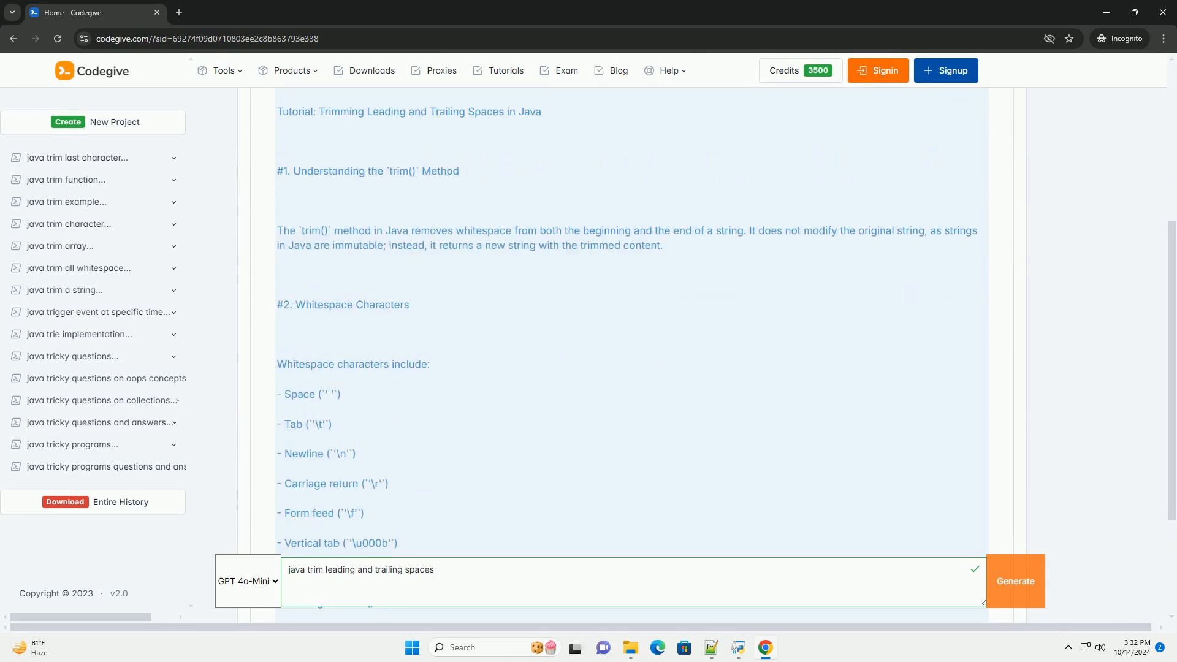
pyautogui.scroll(-3)
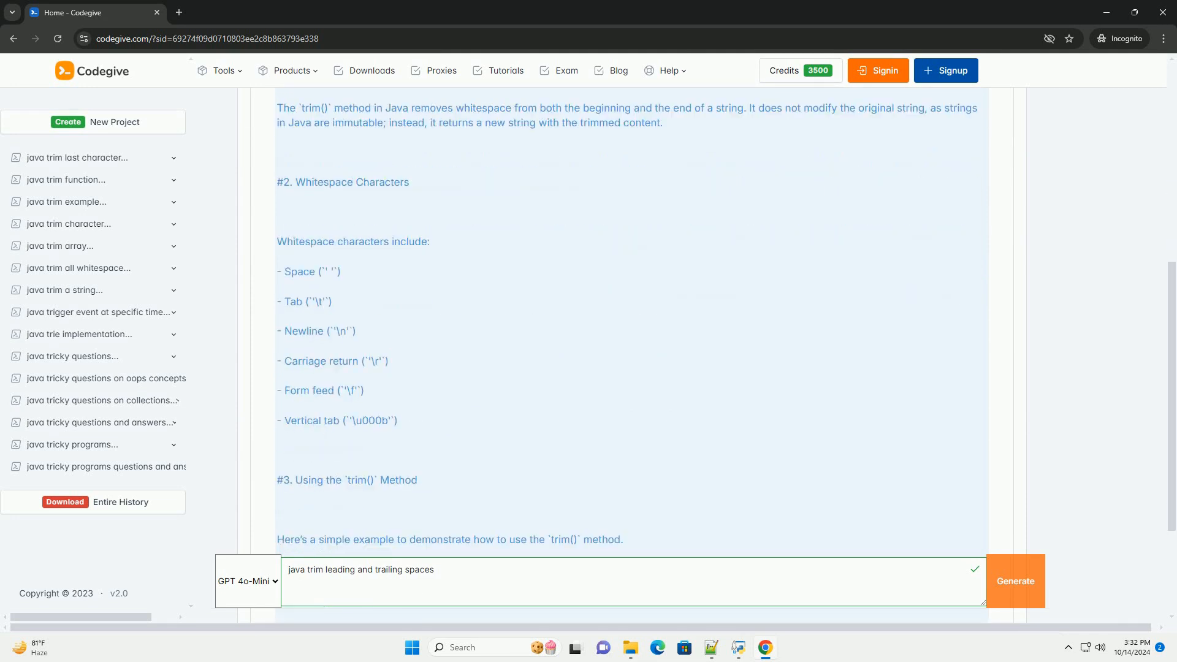
pyautogui.scroll(-3)
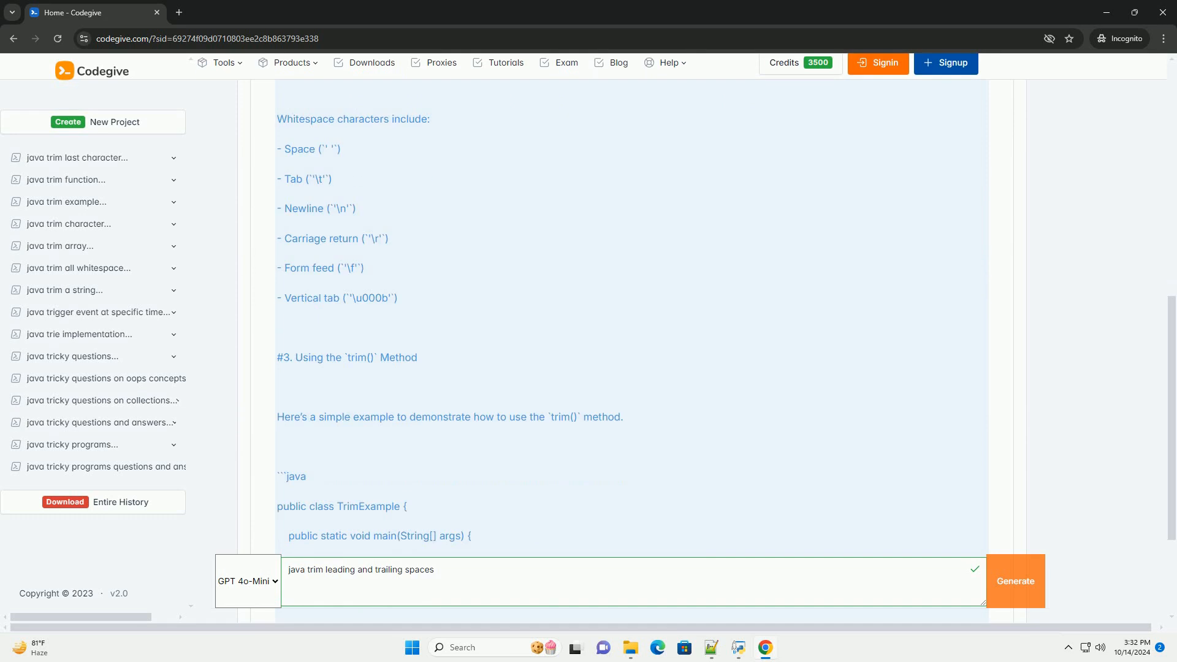
pyautogui.scroll(-3)
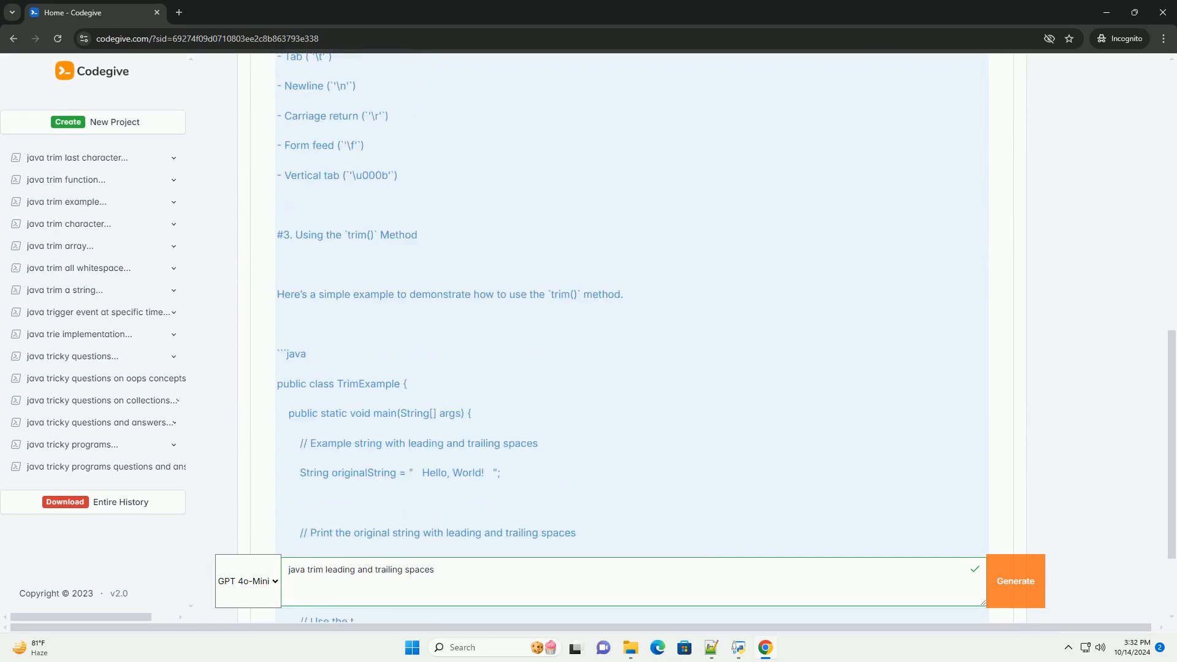
pyautogui.scroll(-3)
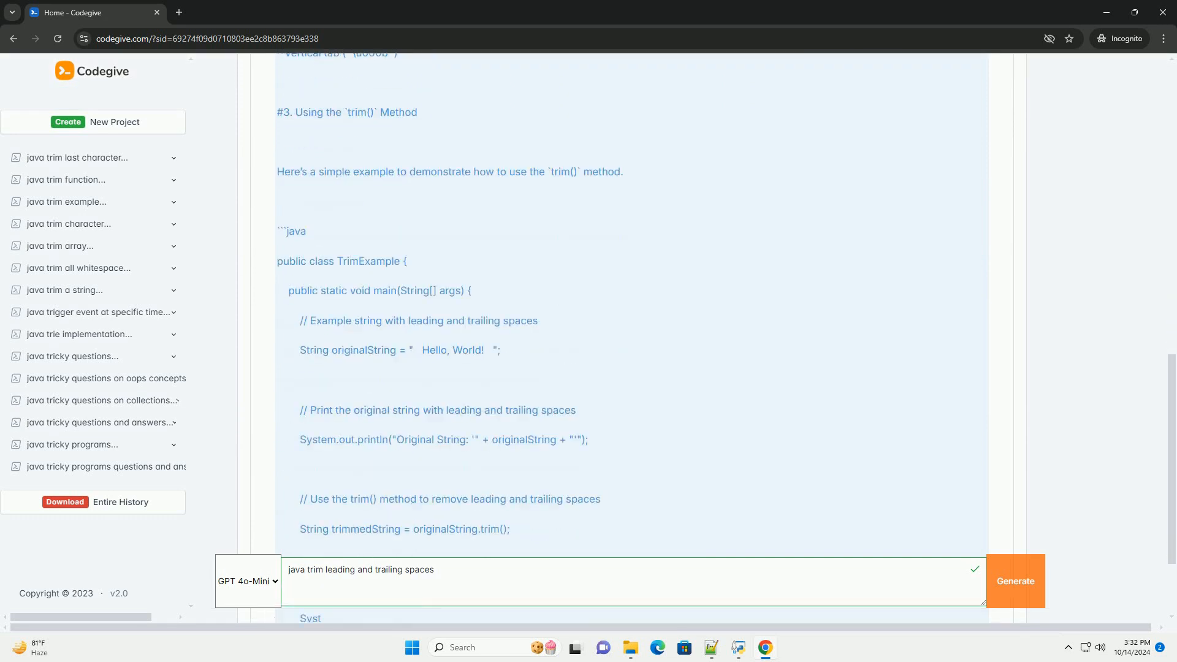
pyautogui.scroll(-3)
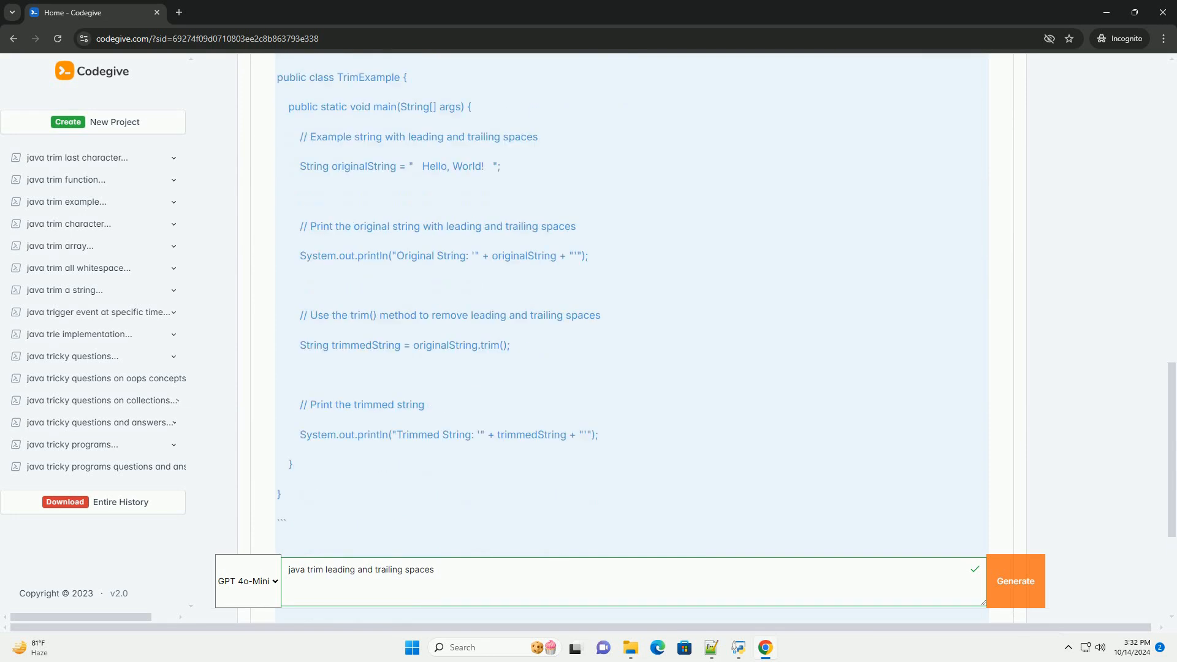
pyautogui.scroll(-3)
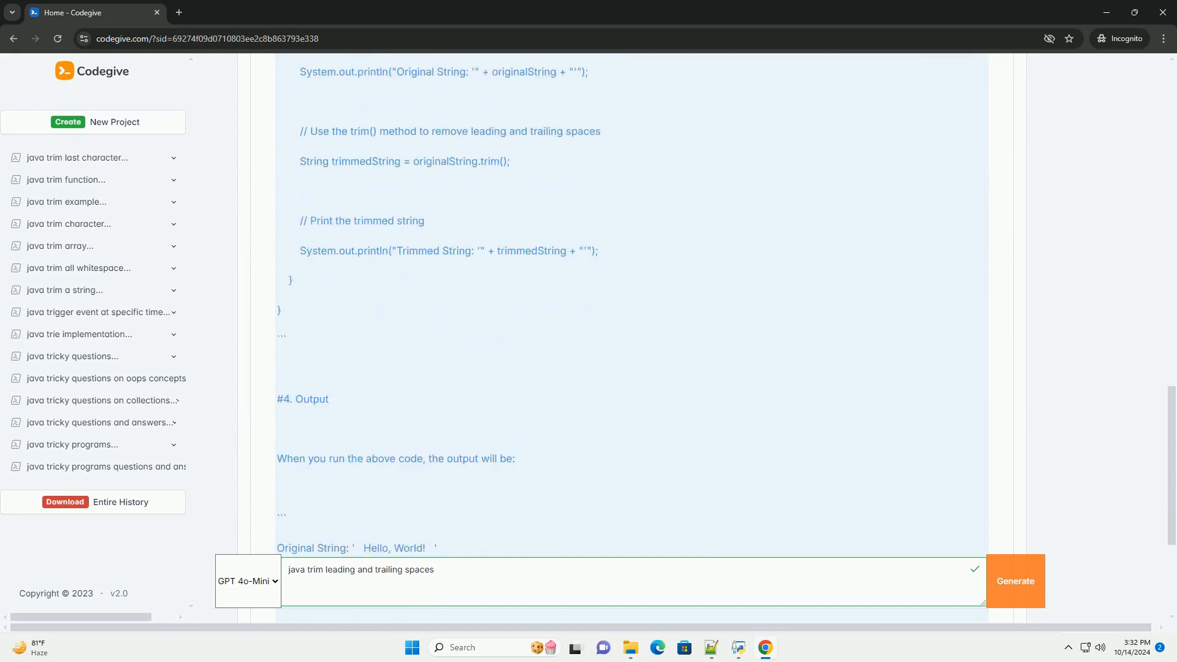
pyautogui.scroll(-3)
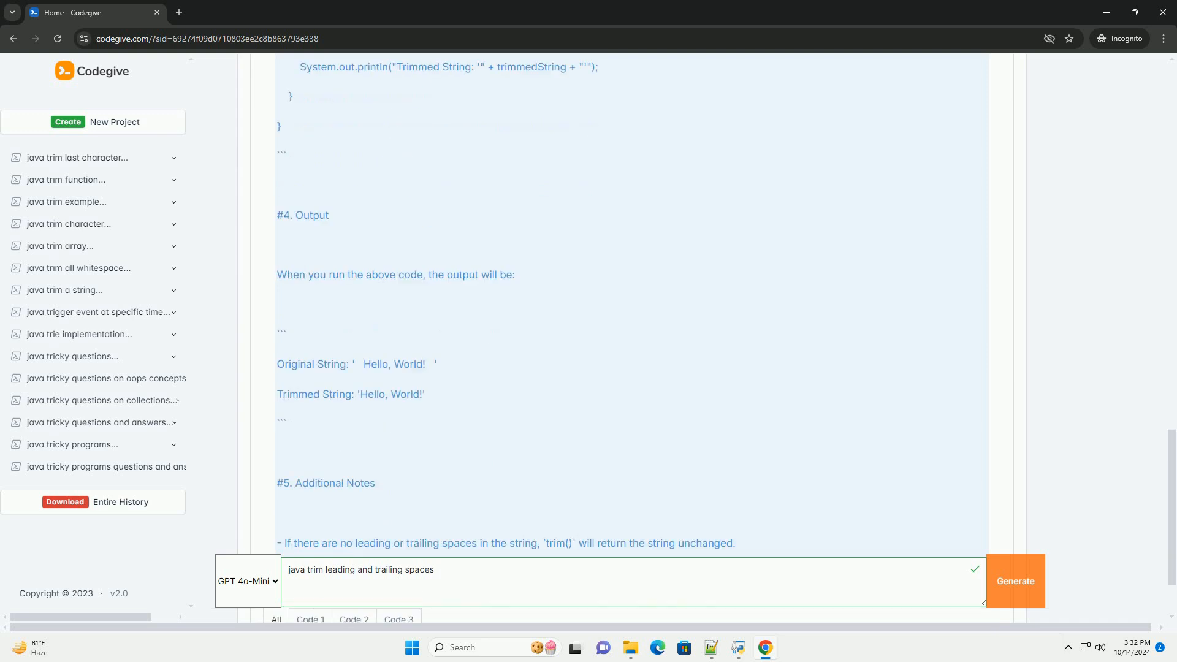
pyautogui.scroll(-3)
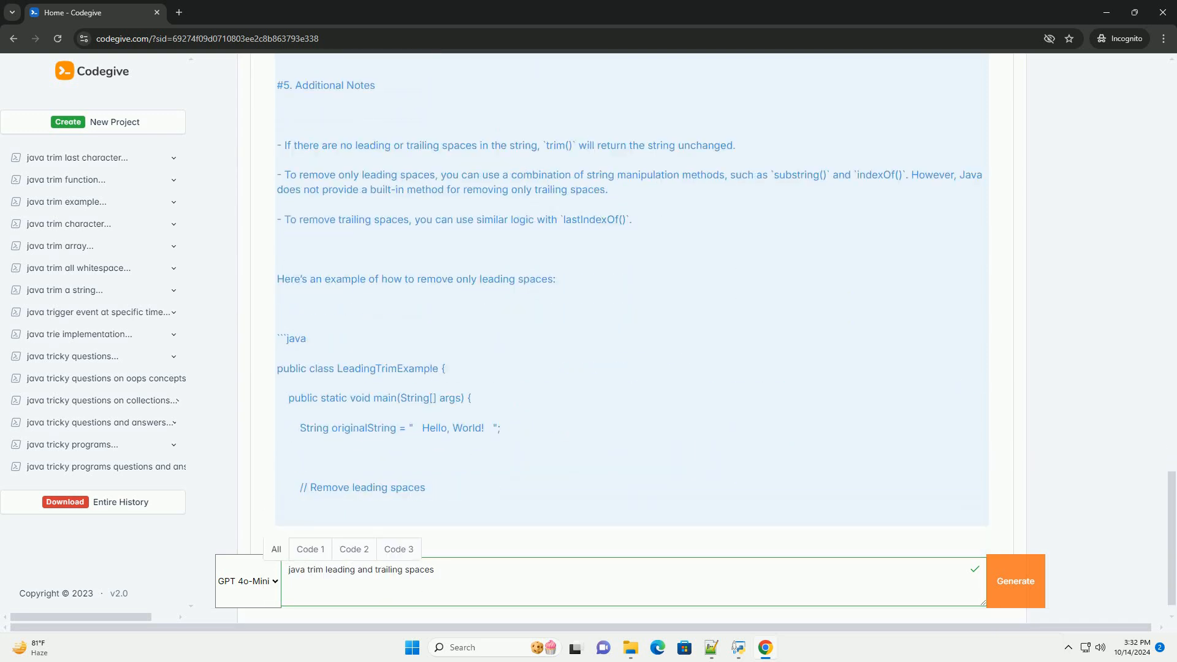
pyautogui.scroll(-3)
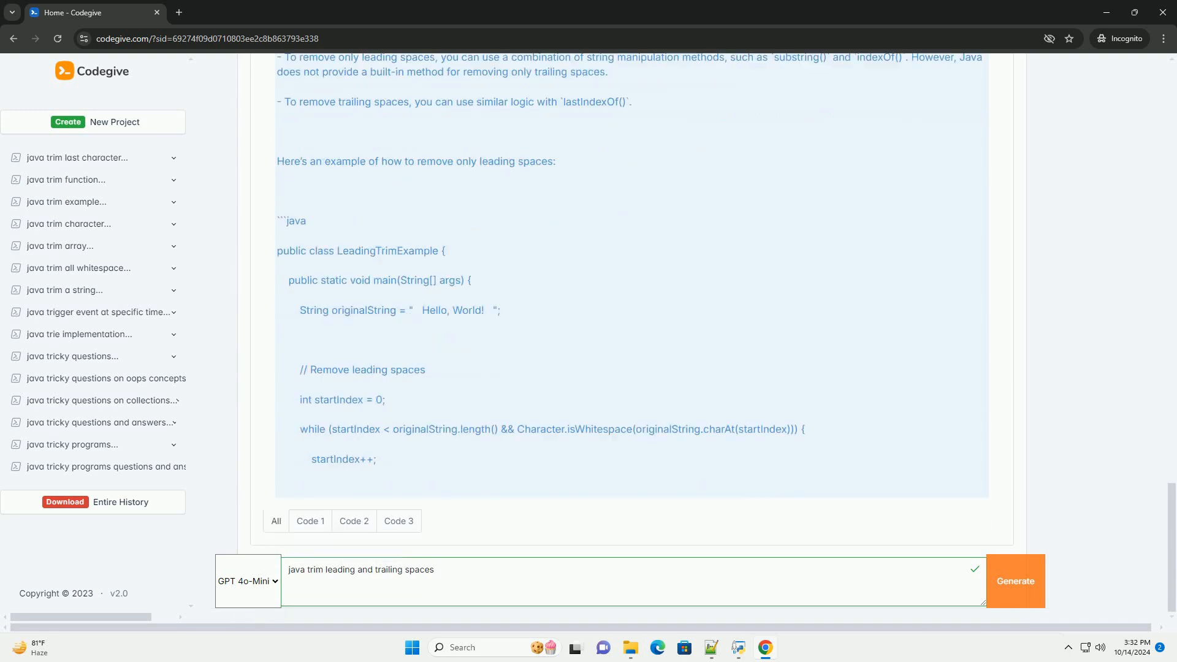
pyautogui.scroll(-3)
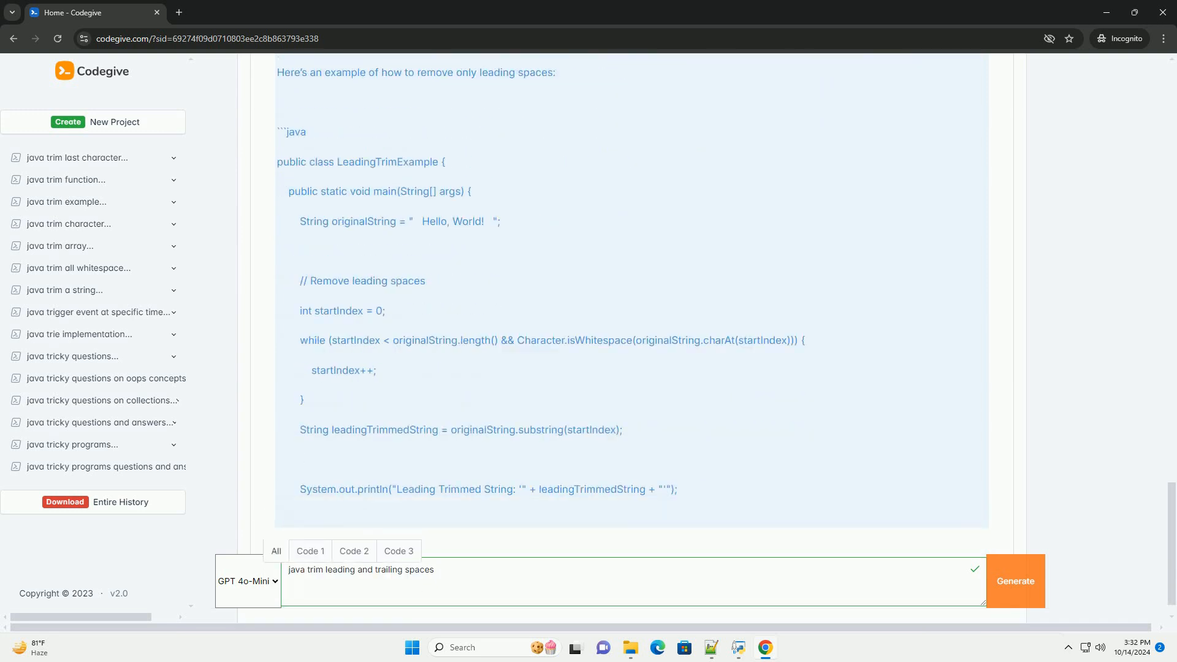
pyautogui.scroll(-3)
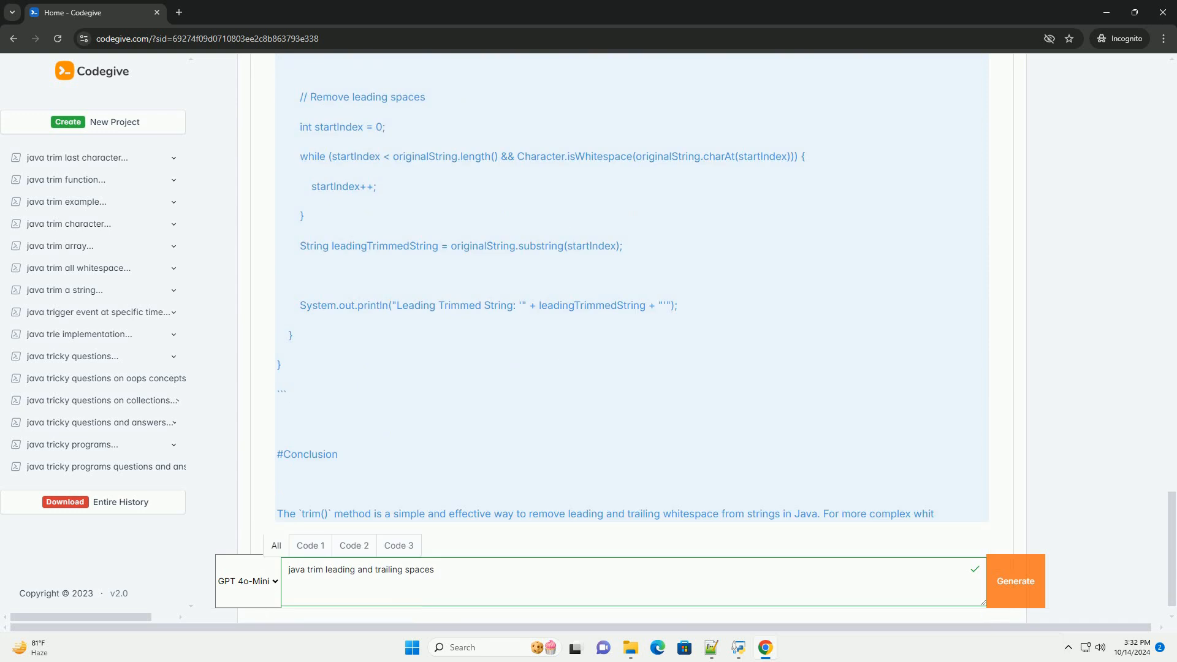
pyautogui.scroll(-3)
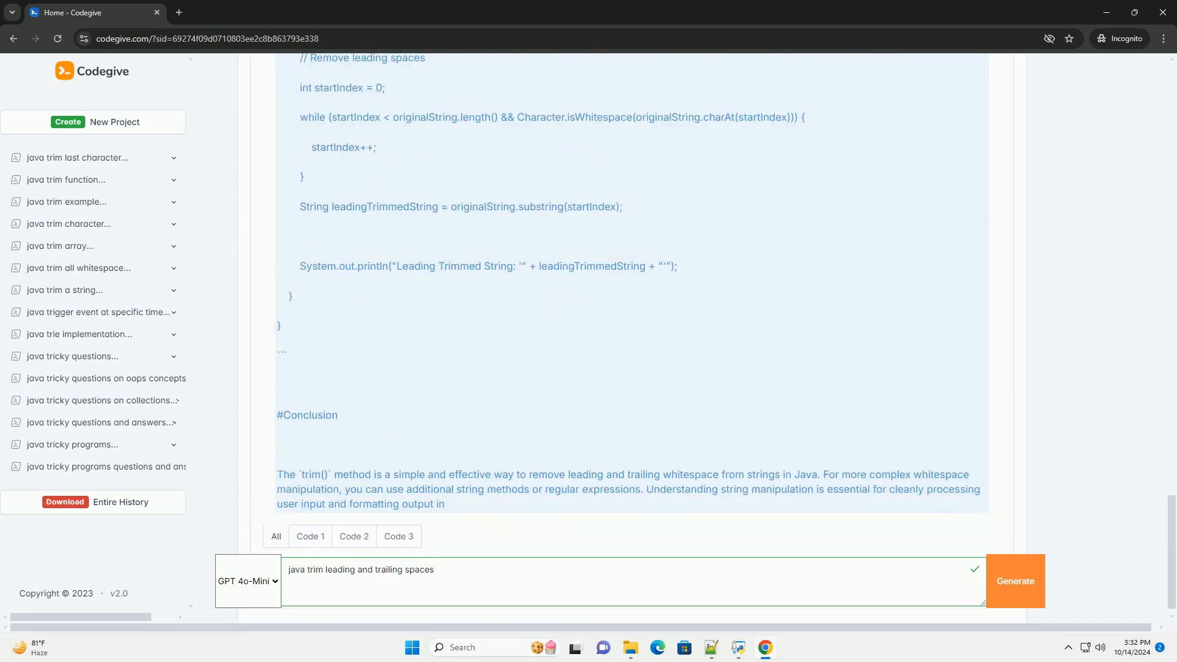
pyautogui.scroll(-3)
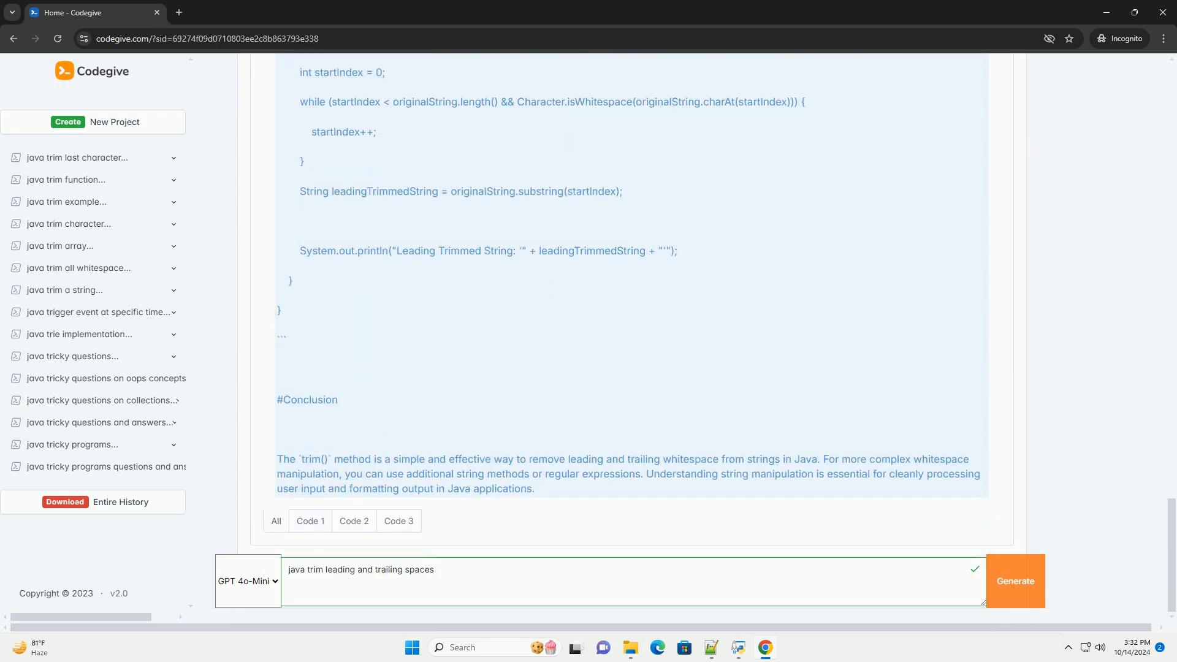